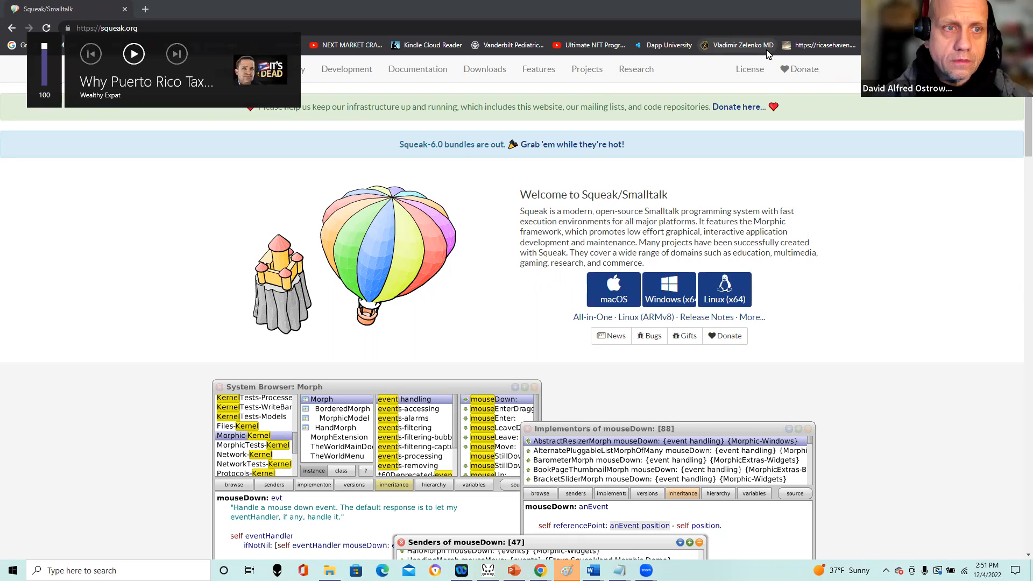
mouse_move(518, 202)
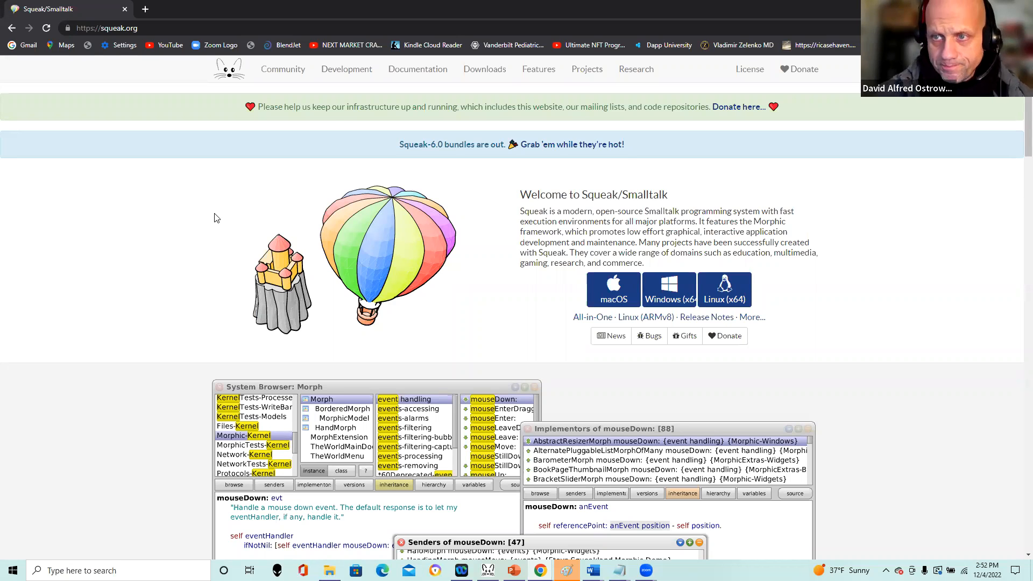
mouse_move(365, 98)
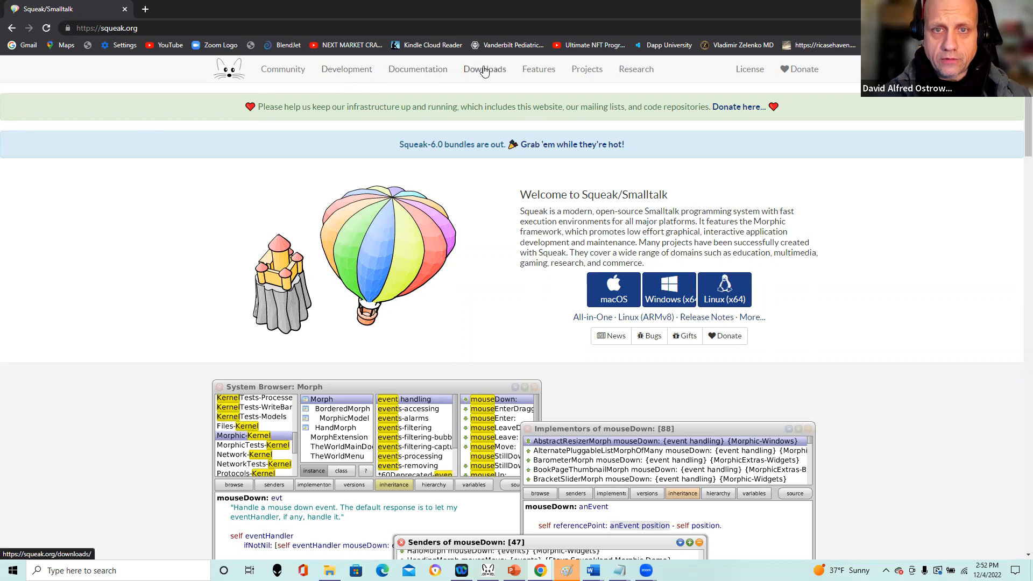
Download the Squeak 6.0 Windows (x64) release from the Downloads page.
left_click(484, 69)
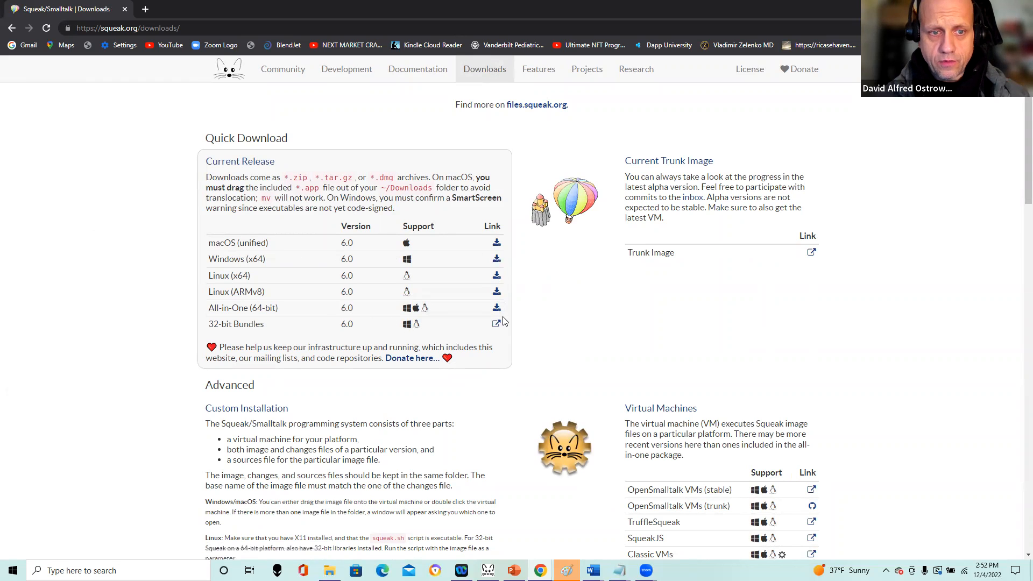
mouse_move(510, 332)
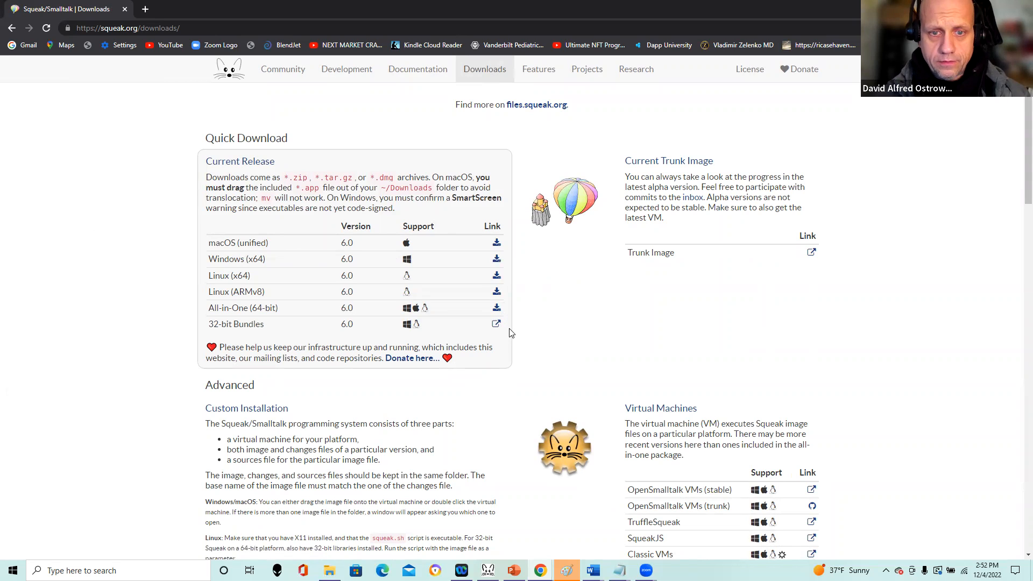
left_click(496, 259)
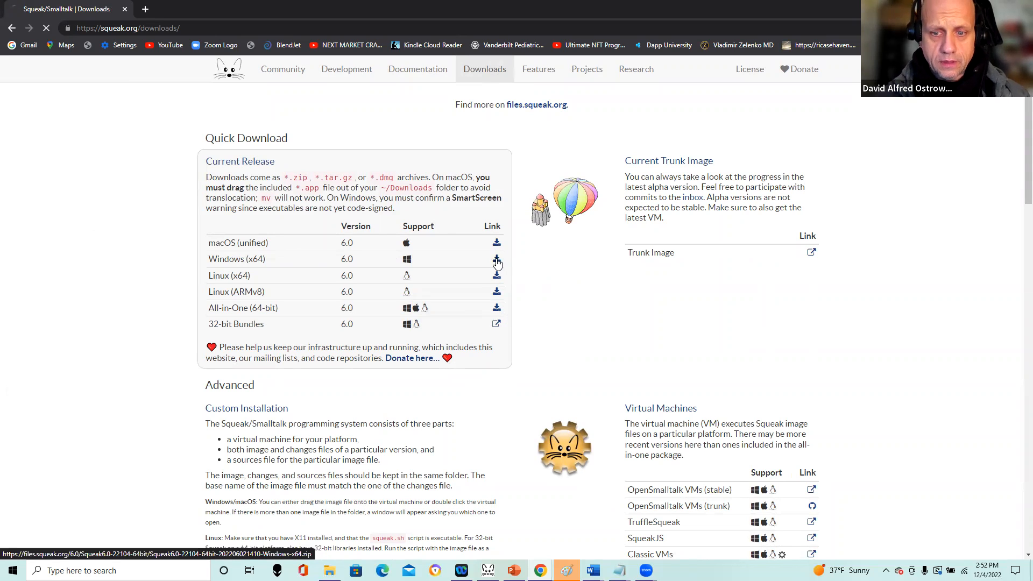
left_click(496, 259)
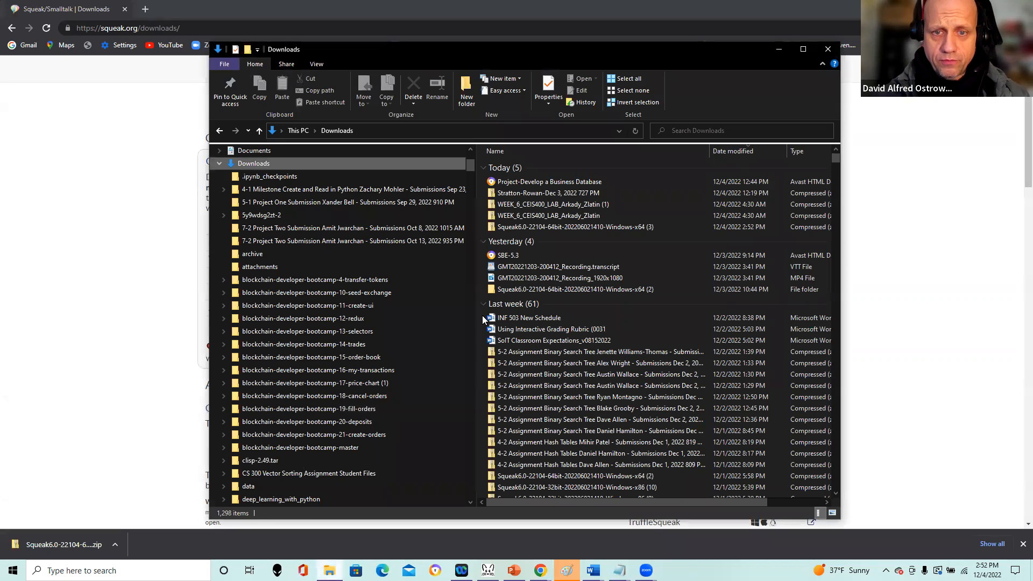
mouse_move(536, 289)
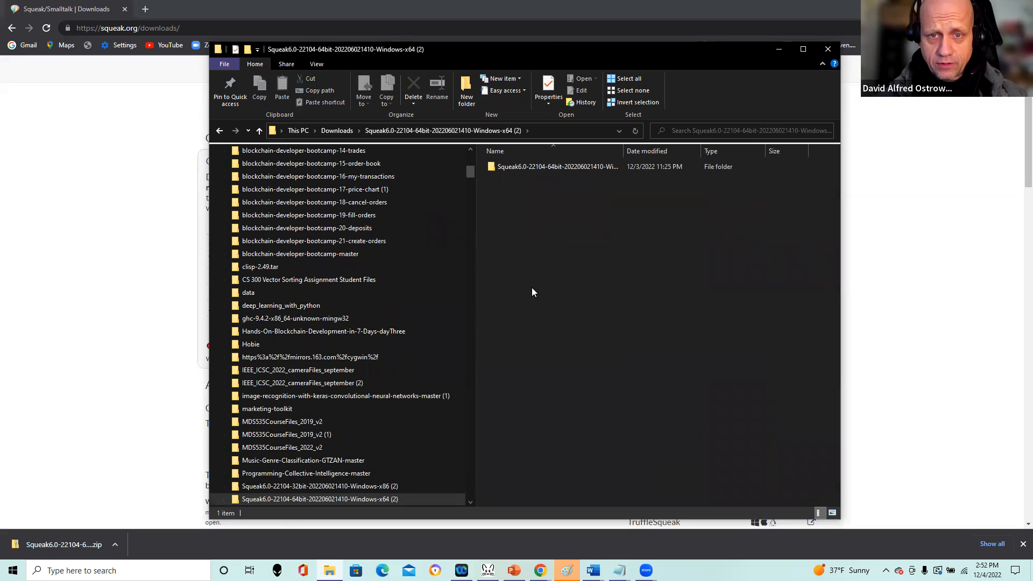
Enter the inner Squeak6.0 folder and select the Squeak.exe application.
left_click(556, 166)
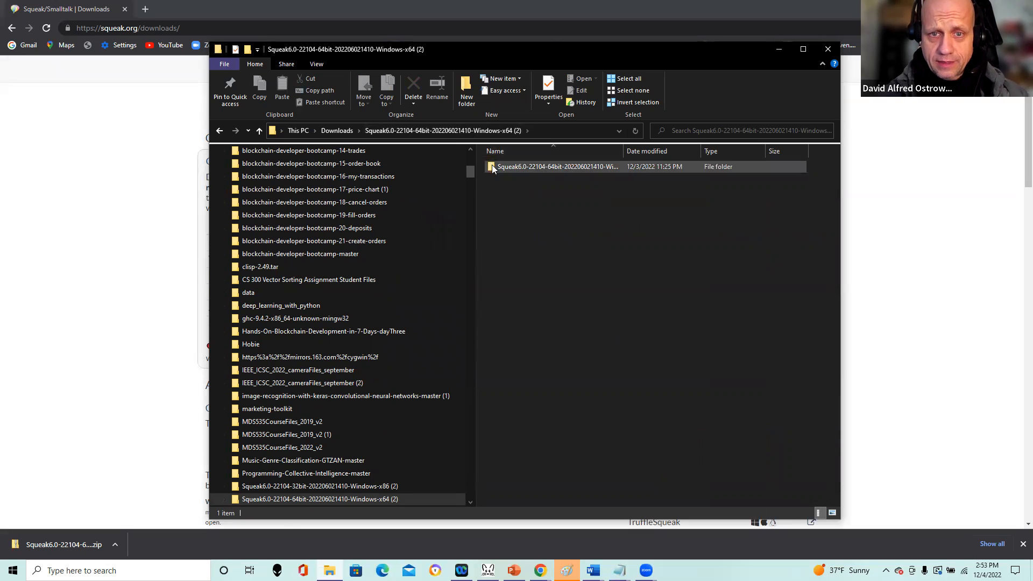
left_click(555, 165)
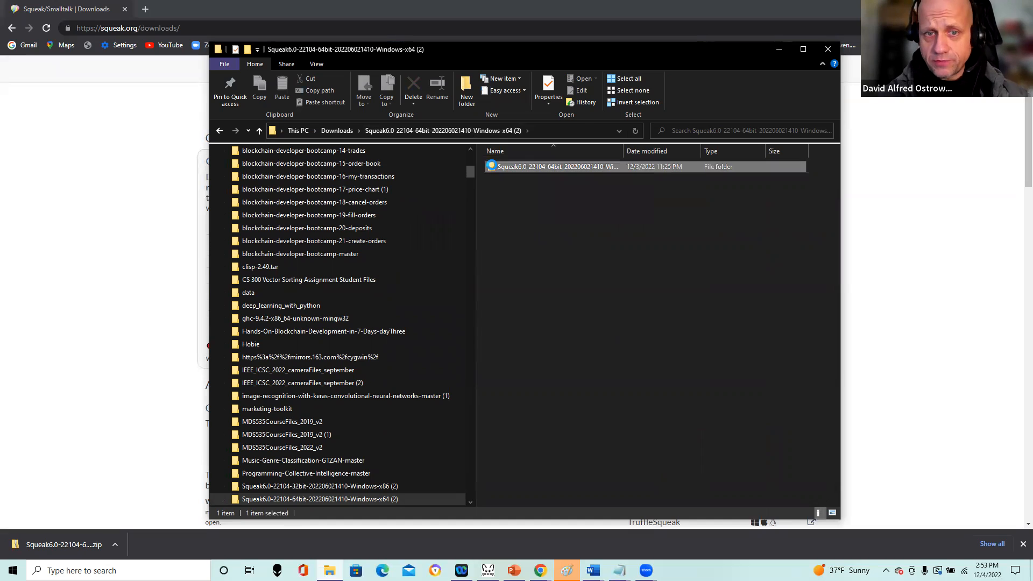
double_click(555, 165)
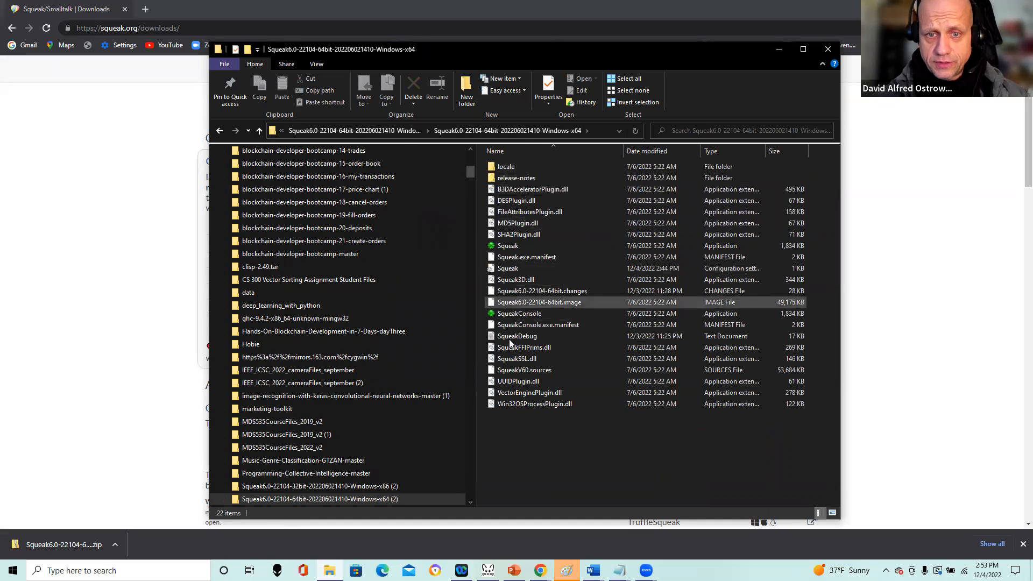
mouse_move(508, 246)
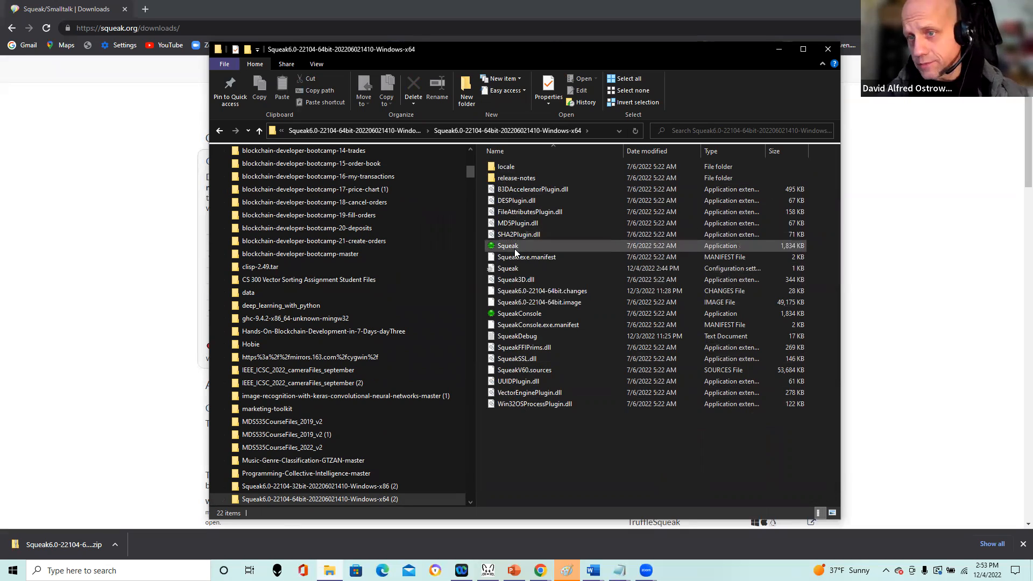
mouse_move(515, 252)
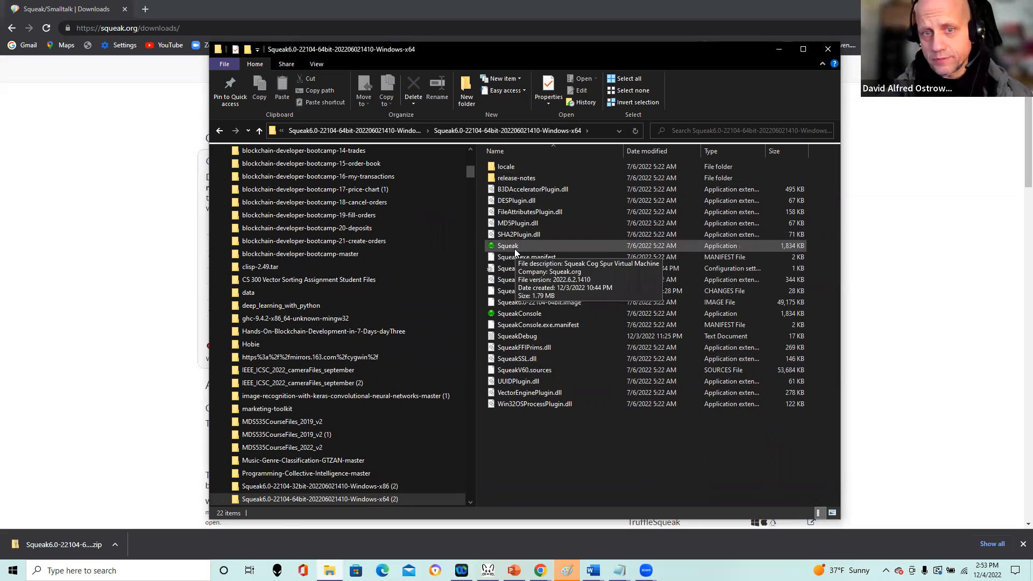
left_click(506, 245)
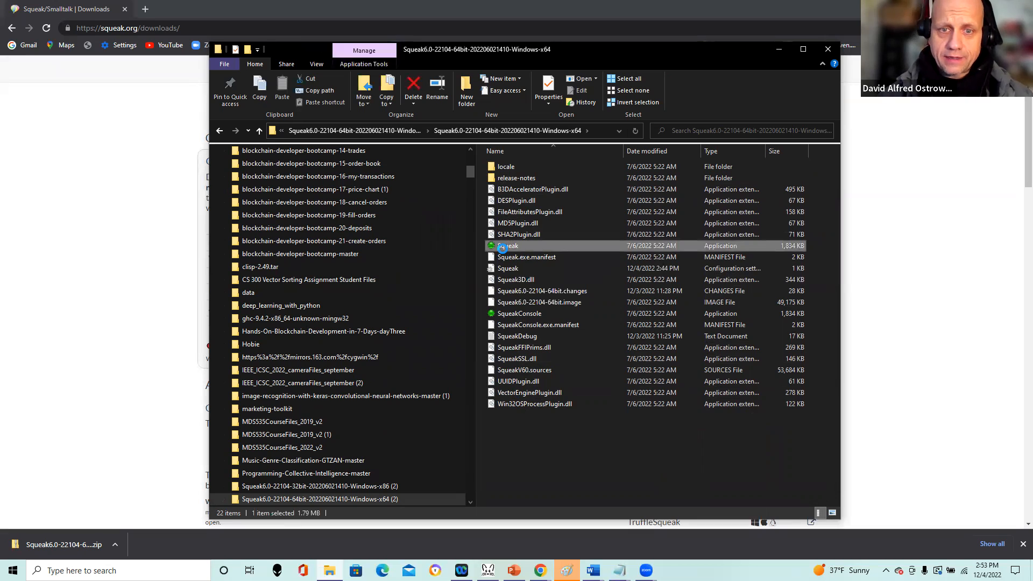
Launch Squeak.exe, accept the permission note and skip the welcome configuration.
double_click(506, 246)
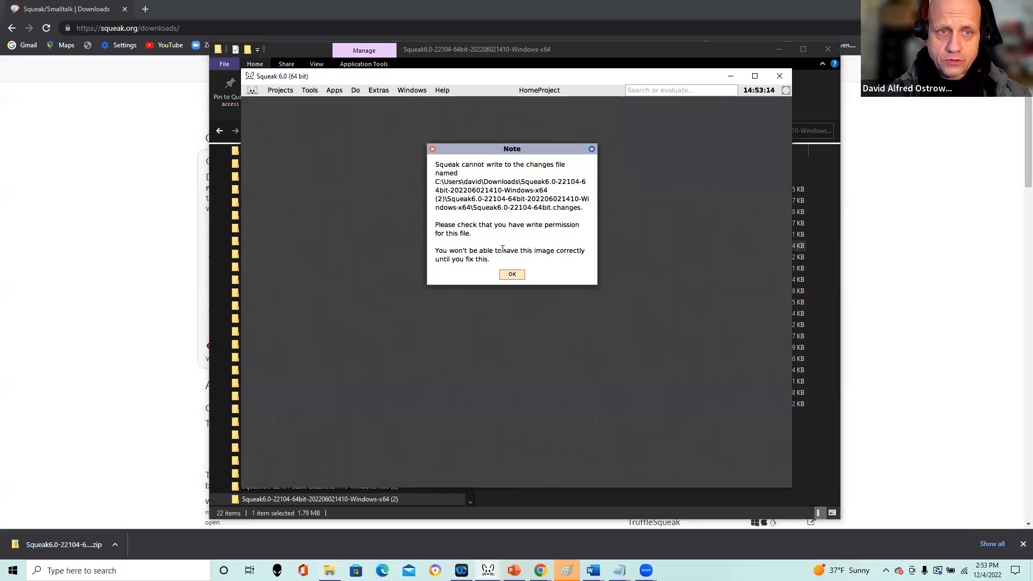
left_click(513, 274)
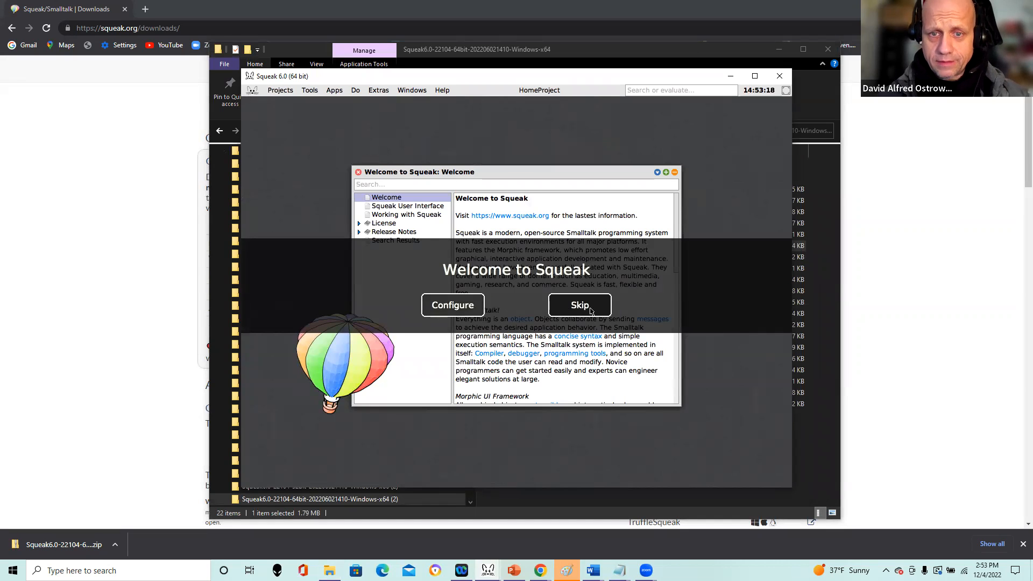
left_click(579, 305)
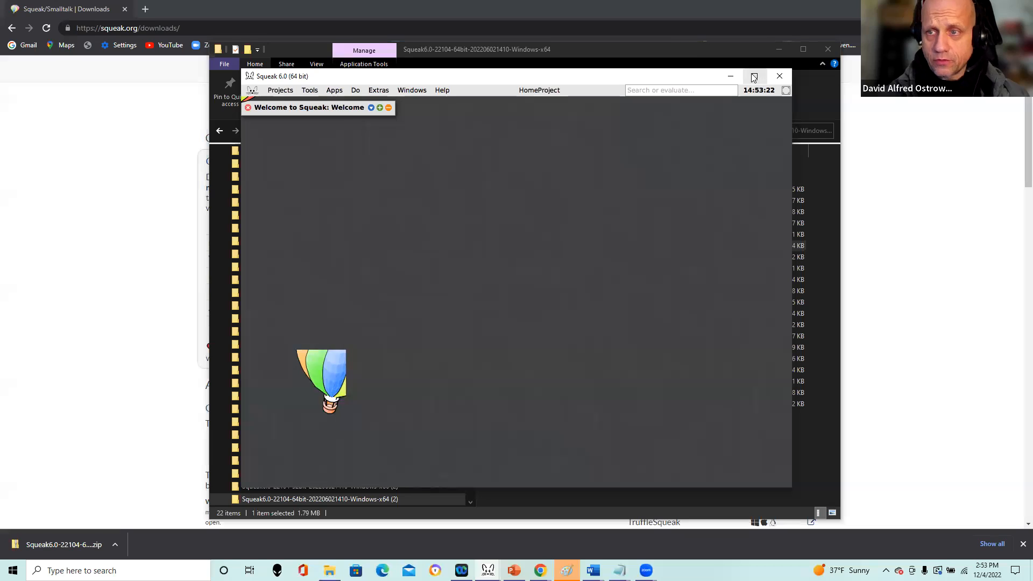
Maximize the Squeak window so it fills the screen.
left_click(755, 77)
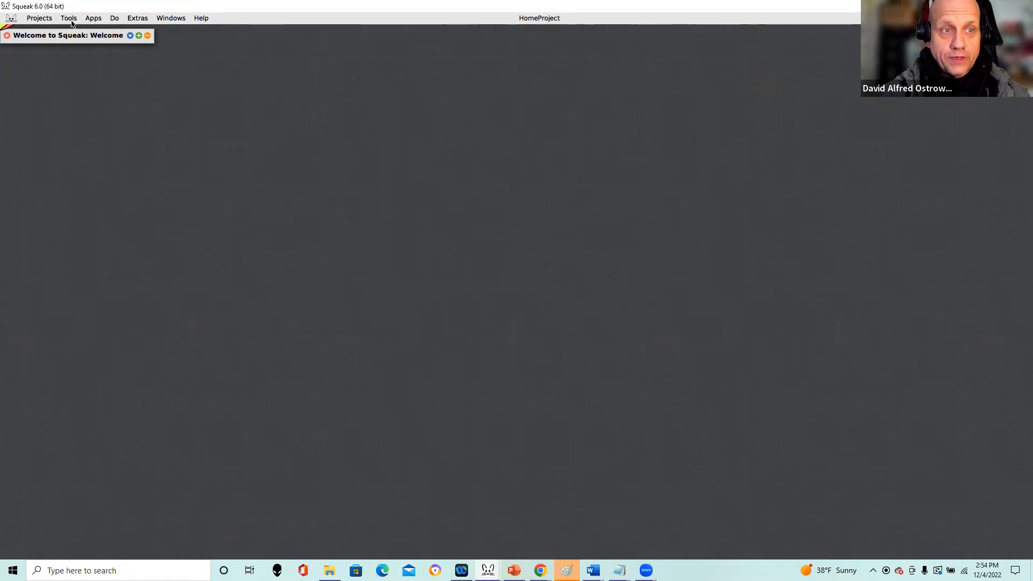
Bring up the Squeak Tools menu to start a new Workspace.
left_click(69, 17)
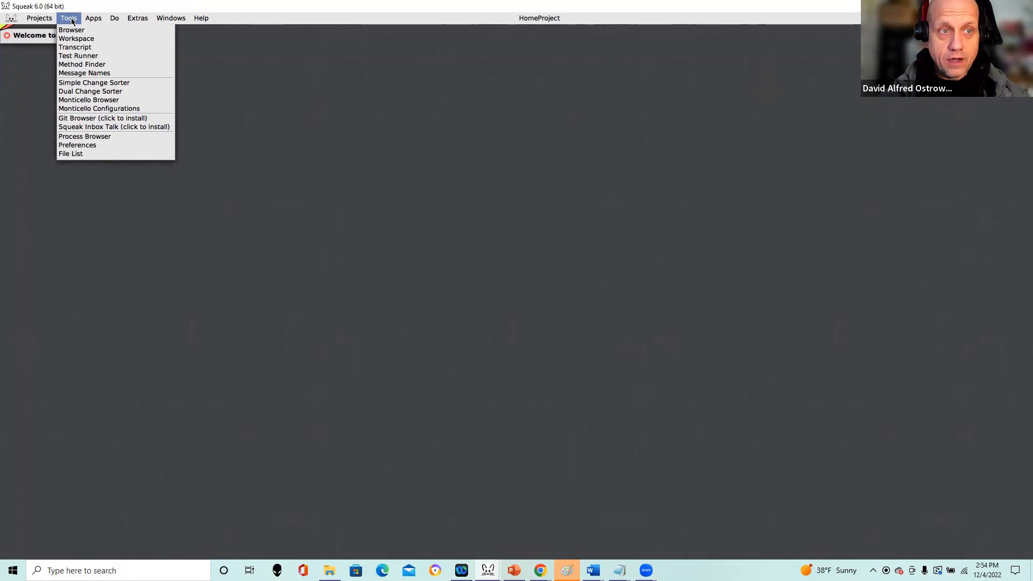
mouse_move(74, 30)
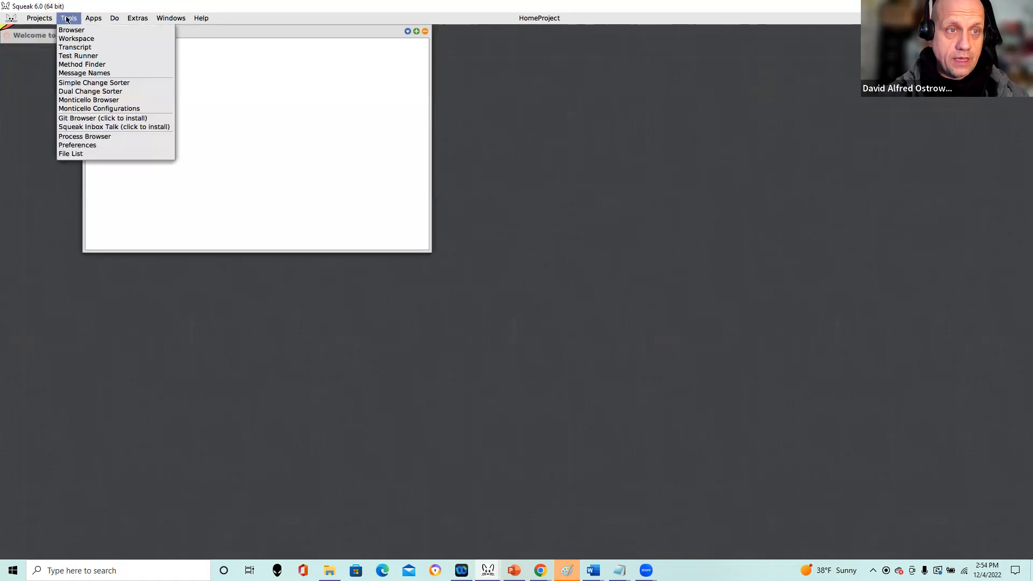
Drag the Workspace under the Transcript and enlarge it from its bottom-right corner.
left_click(78, 38)
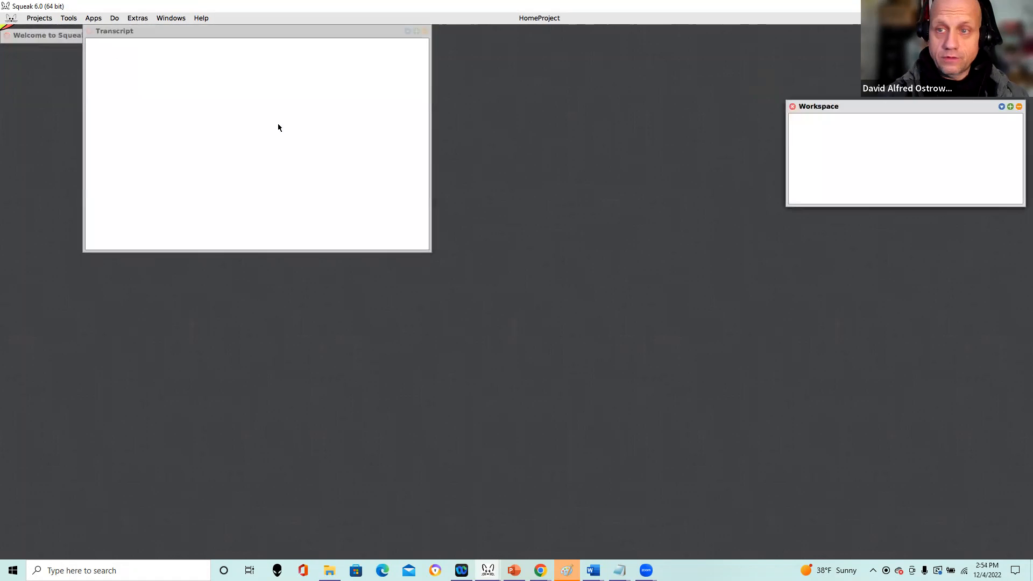
left_click_drag(818, 107, 135, 272)
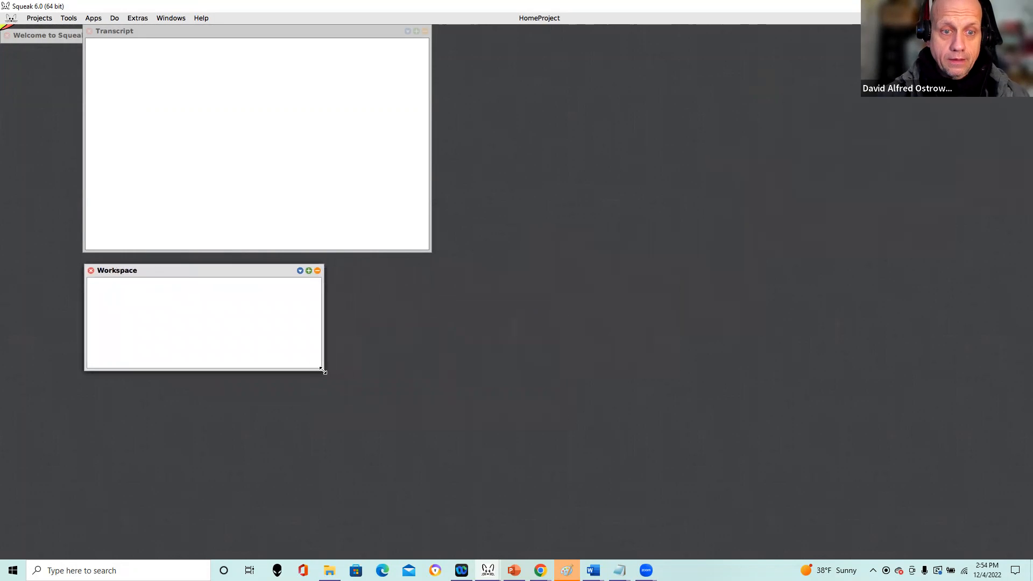
left_click_drag(324, 370, 507, 527)
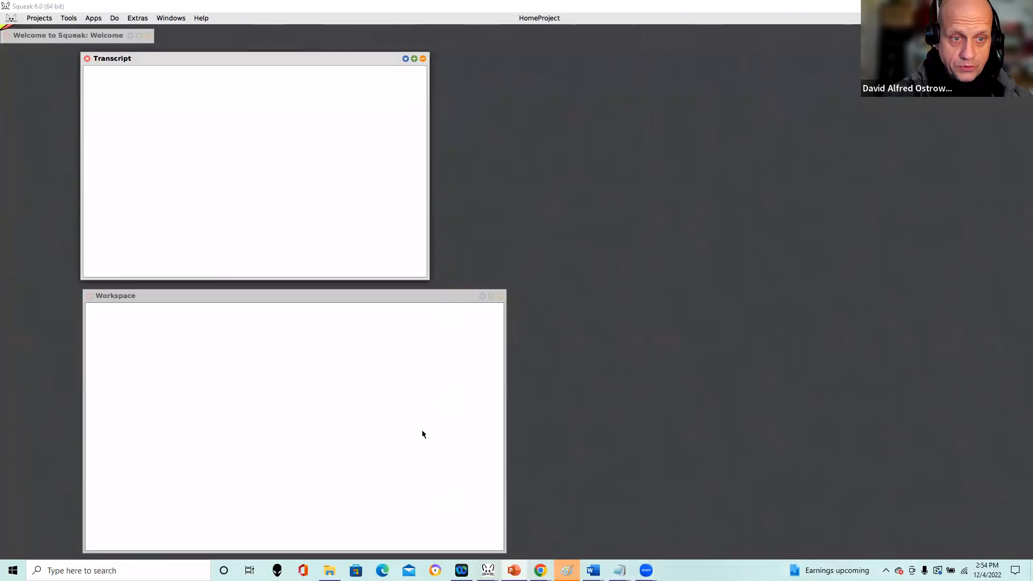
Enter the statement Transcript show: 'hello world'. in the Workspace.
left_click(207, 312)
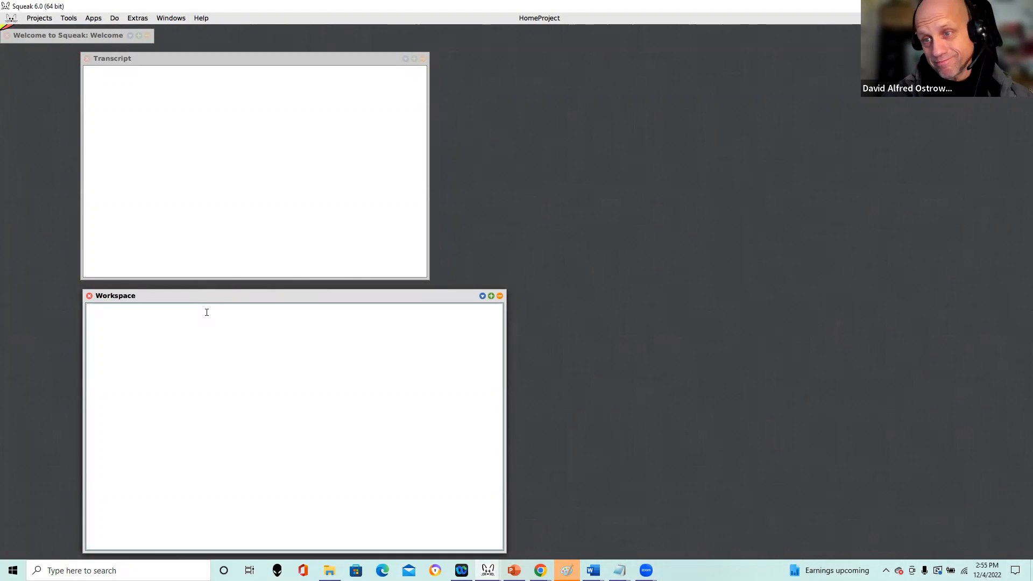
left_click(206, 312)
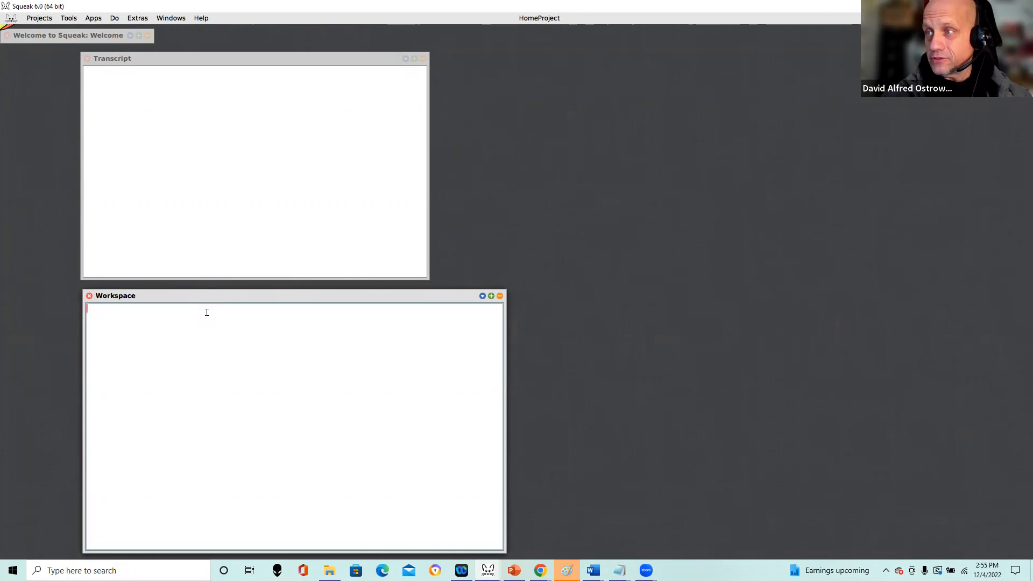
type("T")
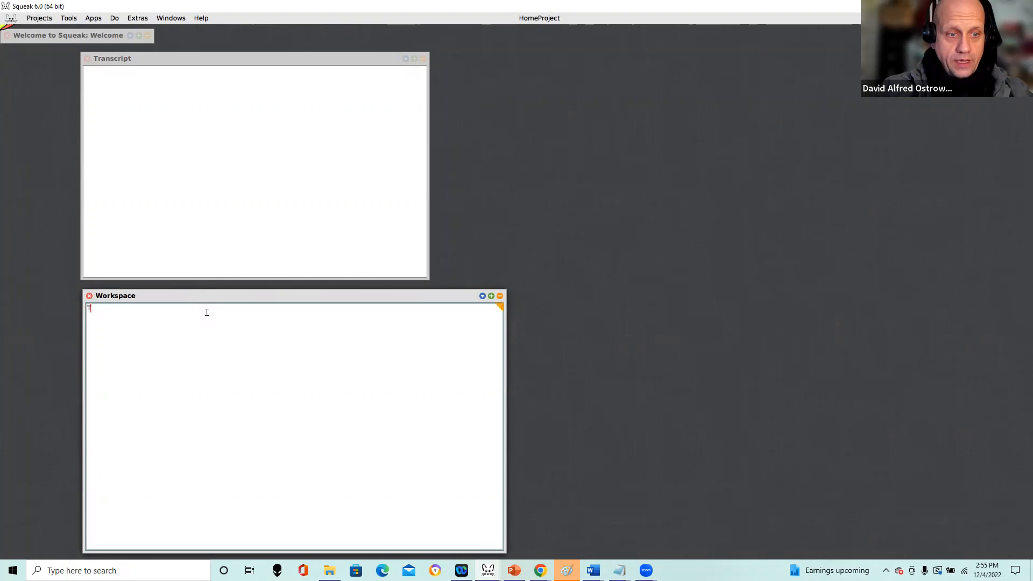
type("Transcript show: 'he")
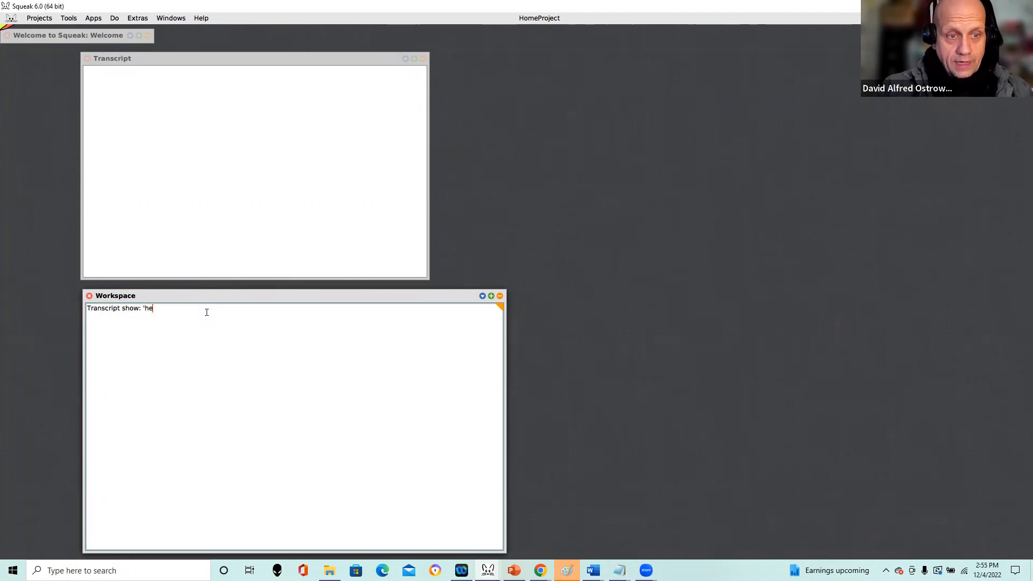
type("llow")
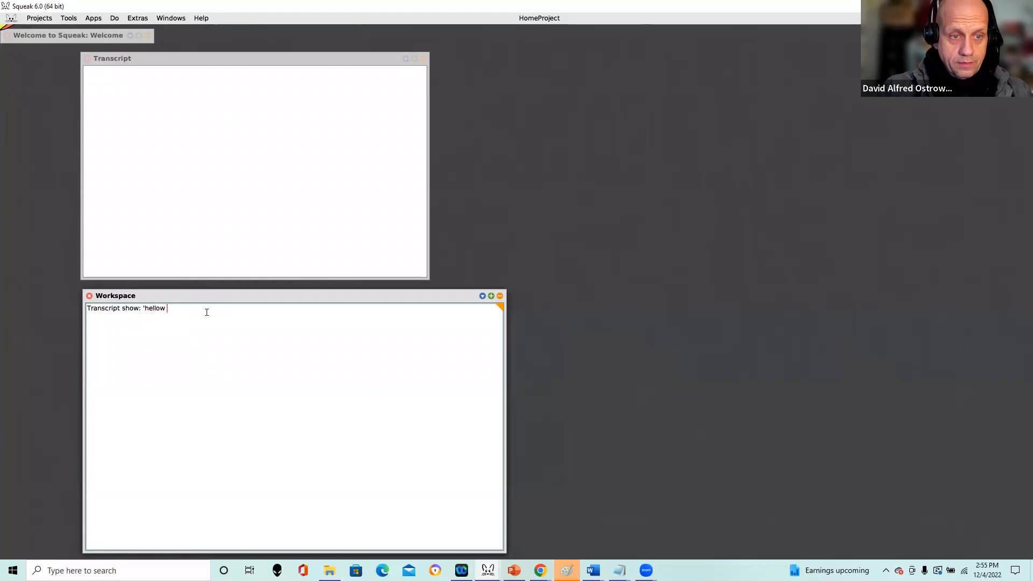
type("world")
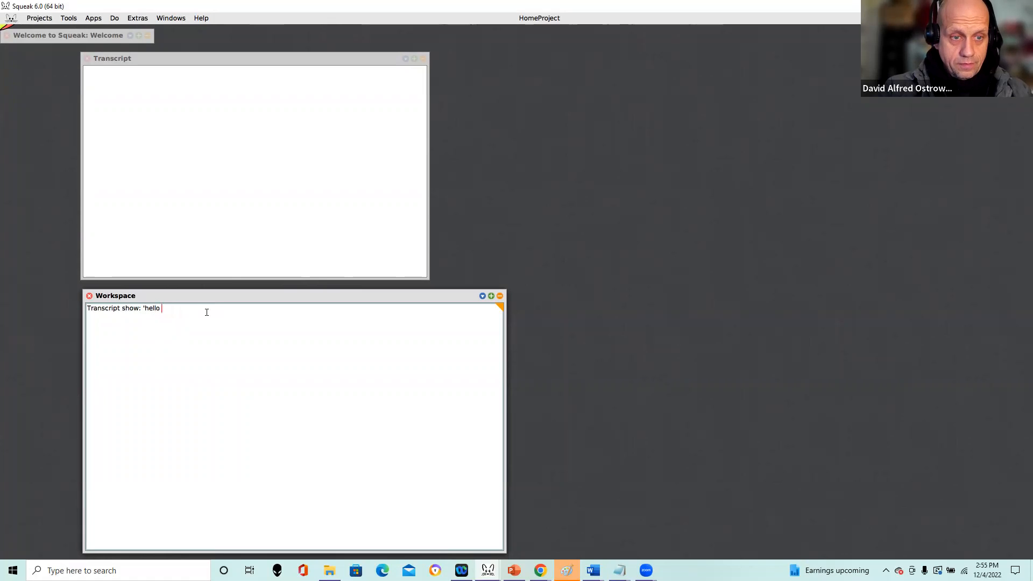
type("world")
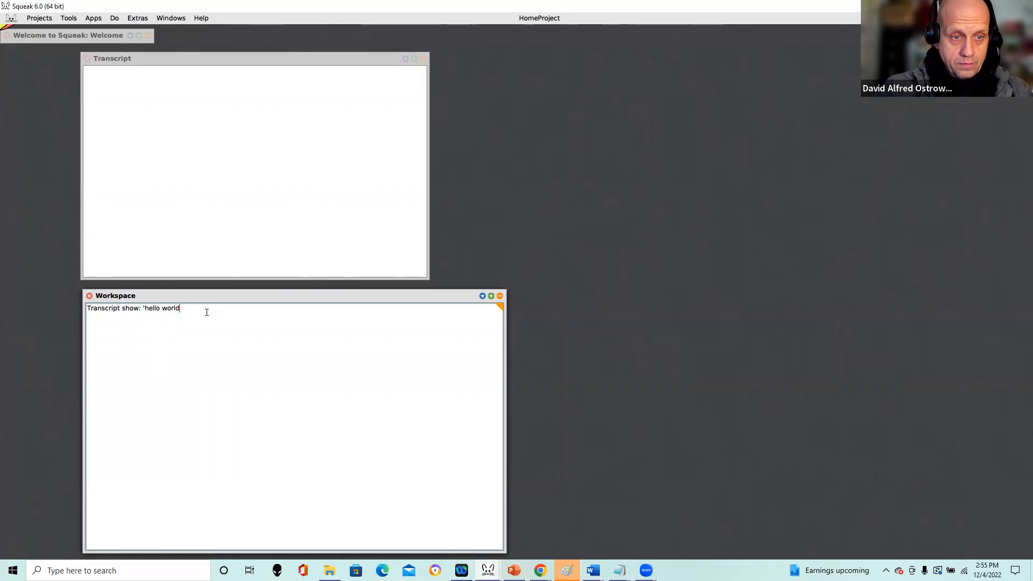
type("'.")
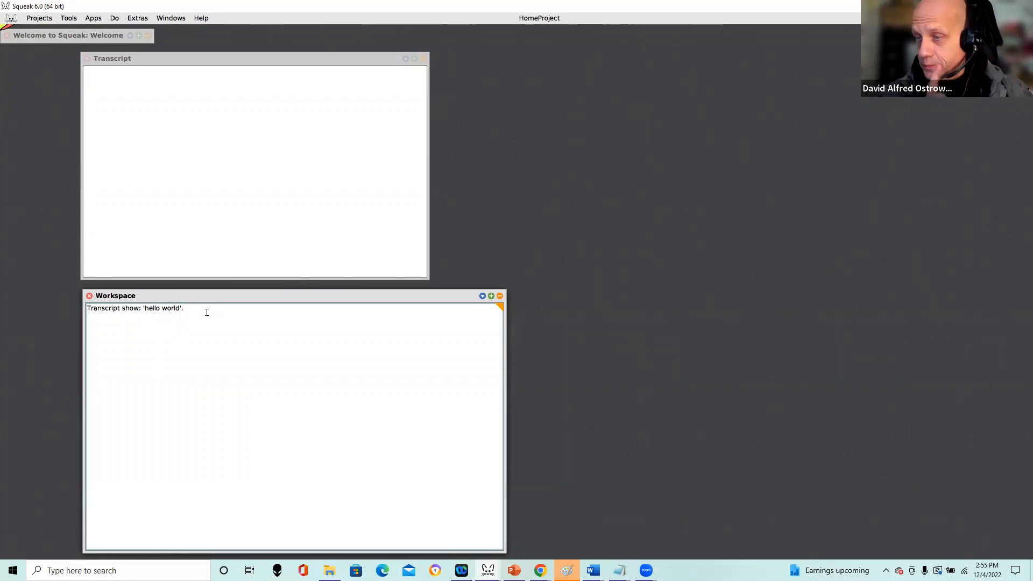
Evaluate the selected statement with 'do it' so the Transcript shows hello world.
triple_click(135, 308)
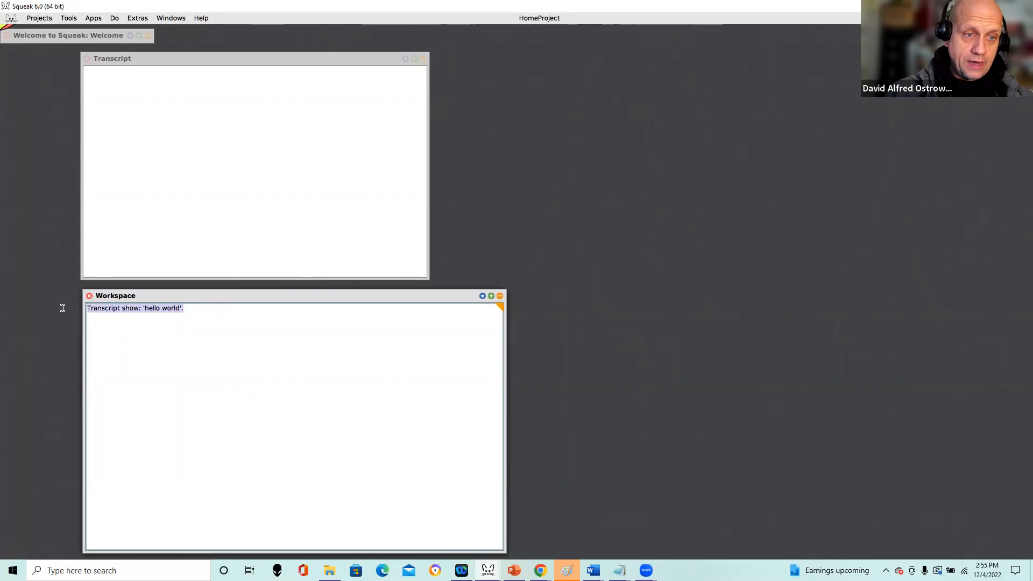
right_click(135, 308)
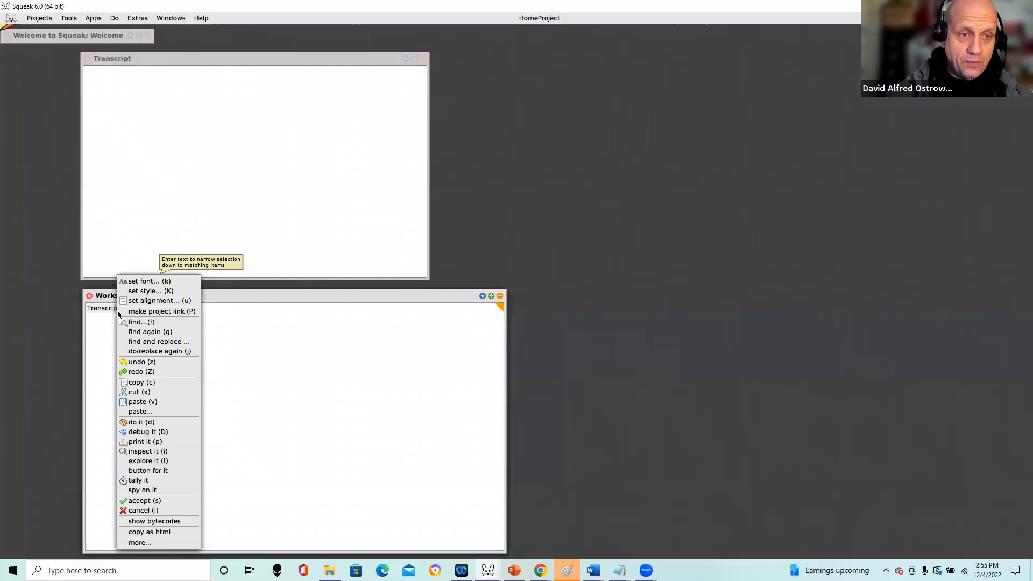
mouse_move(145, 441)
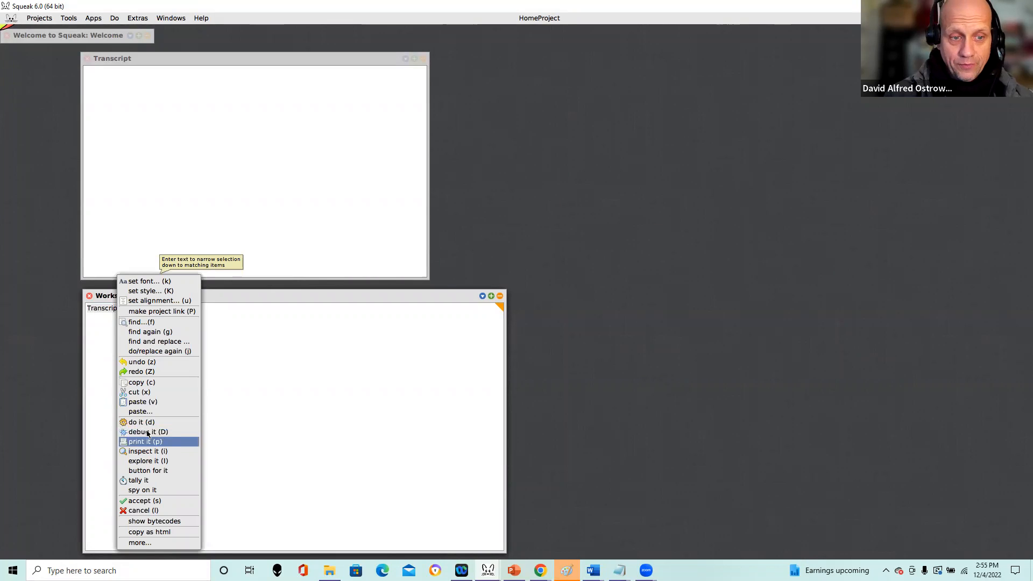
mouse_move(151, 422)
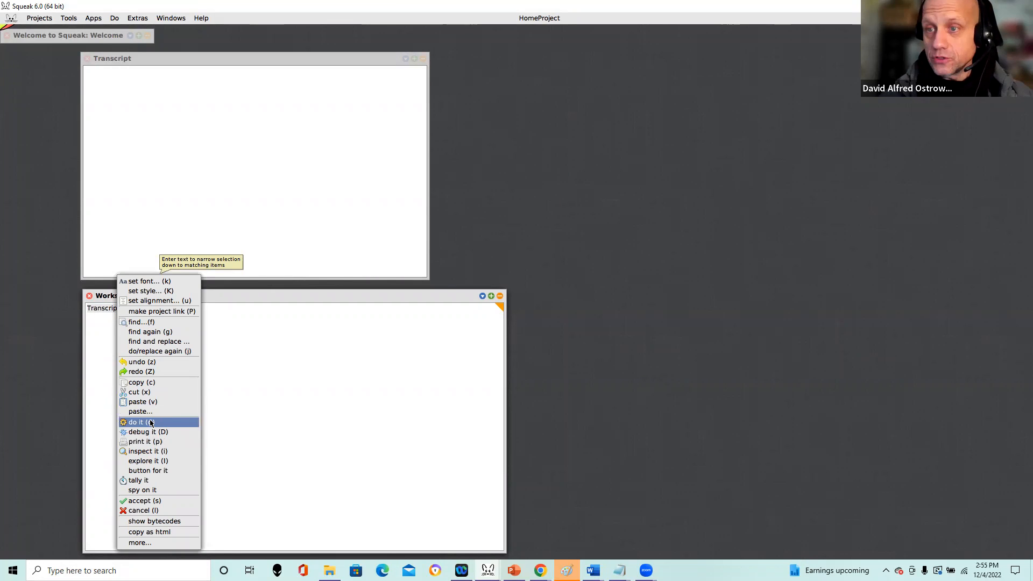
left_click(137, 422)
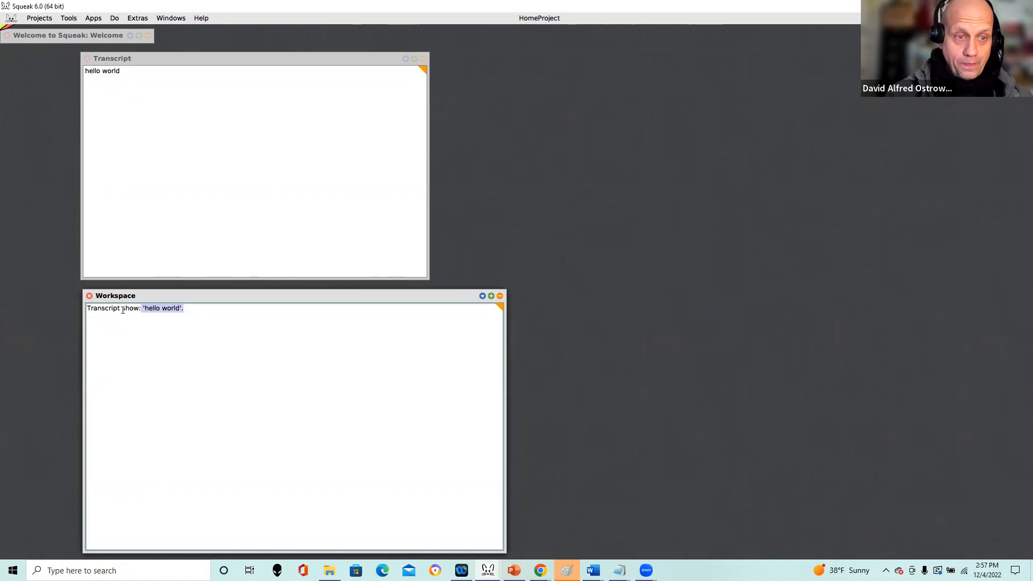
mouse_move(148, 319)
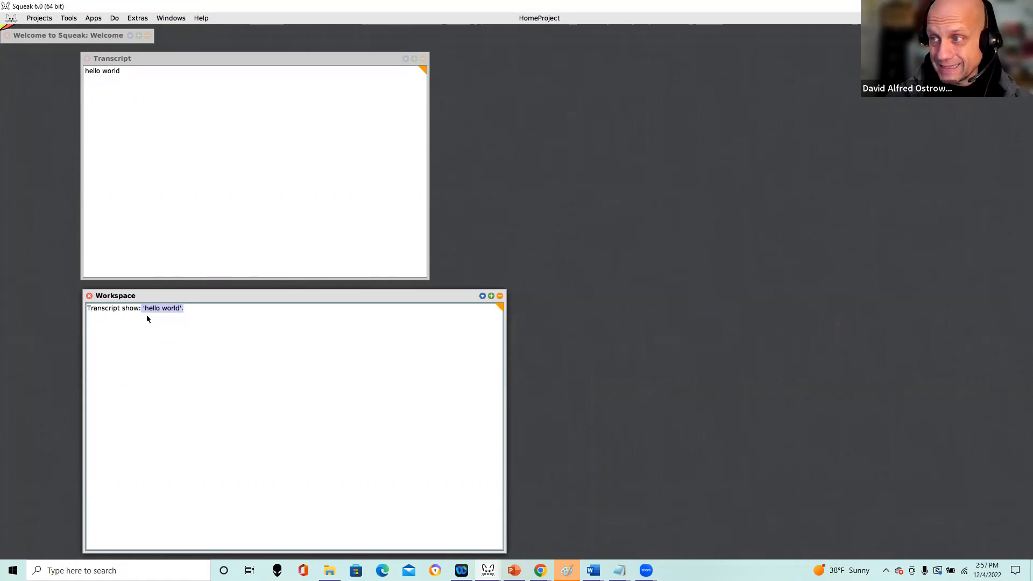
mouse_move(206, 316)
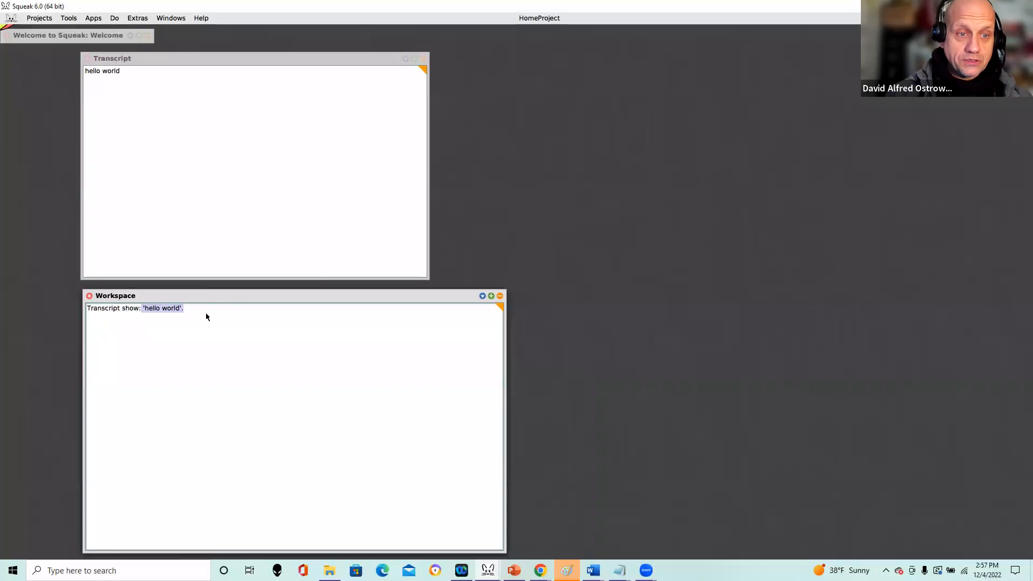
Add the assignment aValue := 2. as the first line of the Workspace snippet.
left_click(184, 308)
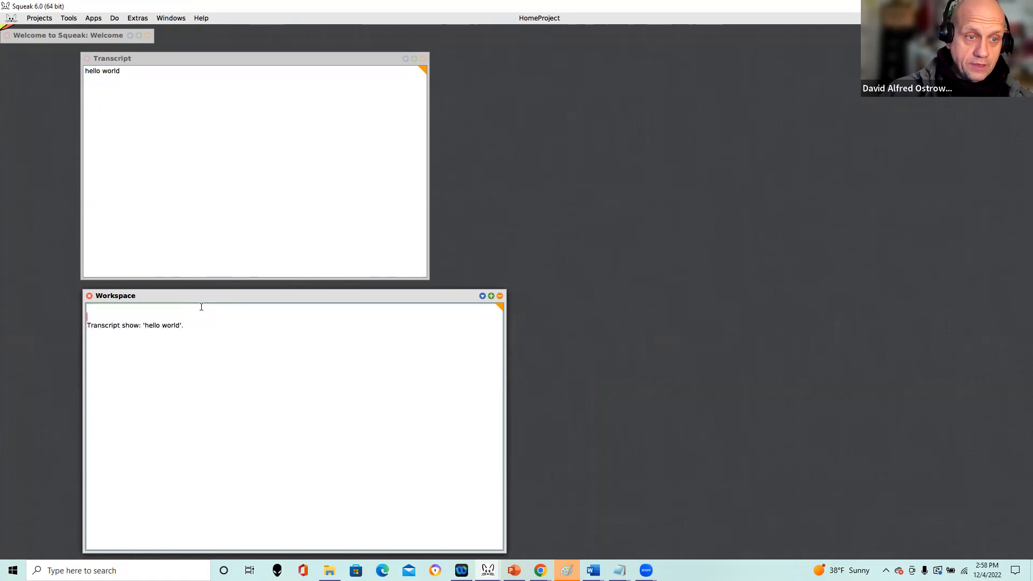
left_click(127, 71)
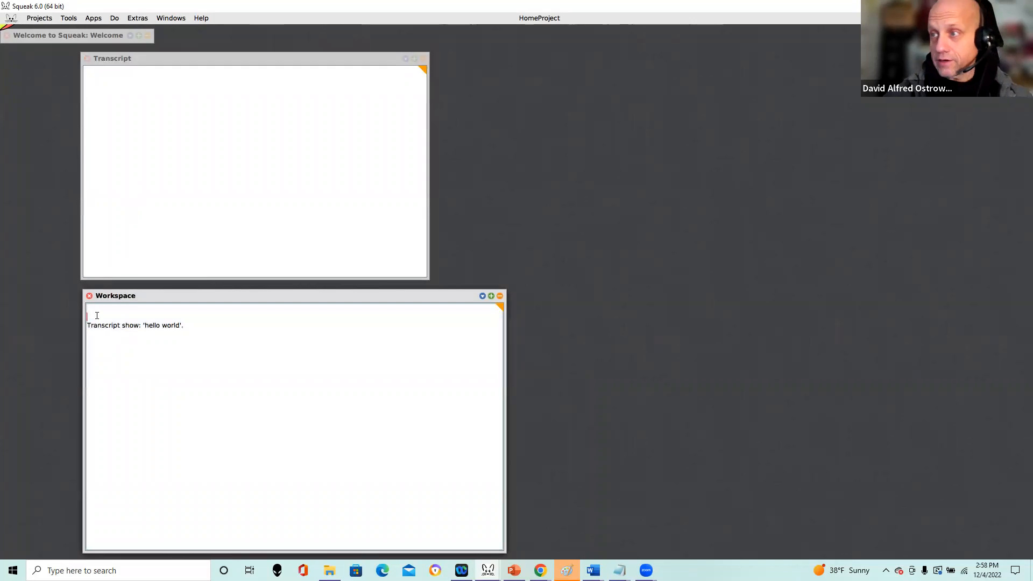
type("aValue :")
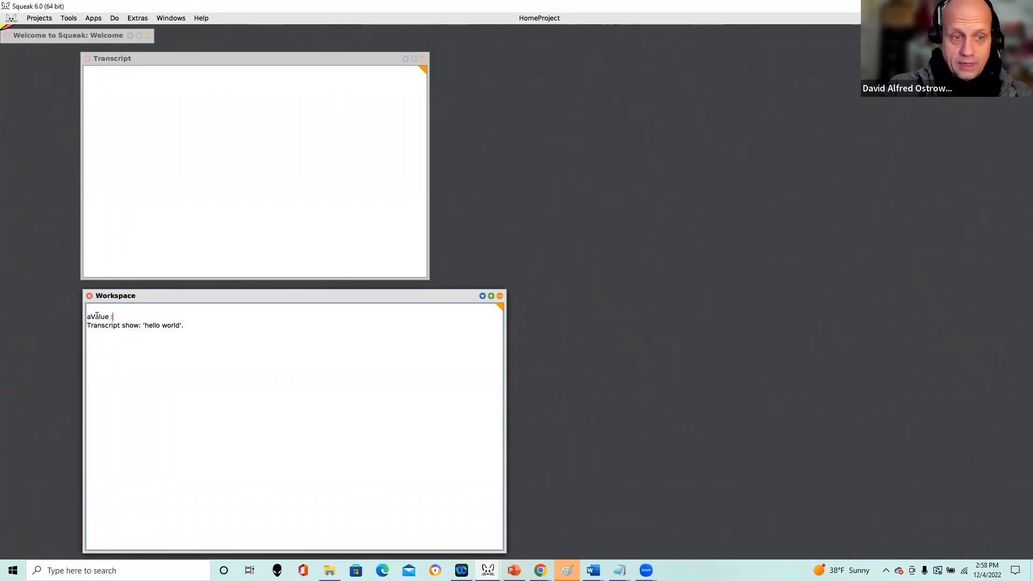
type("= 2.")
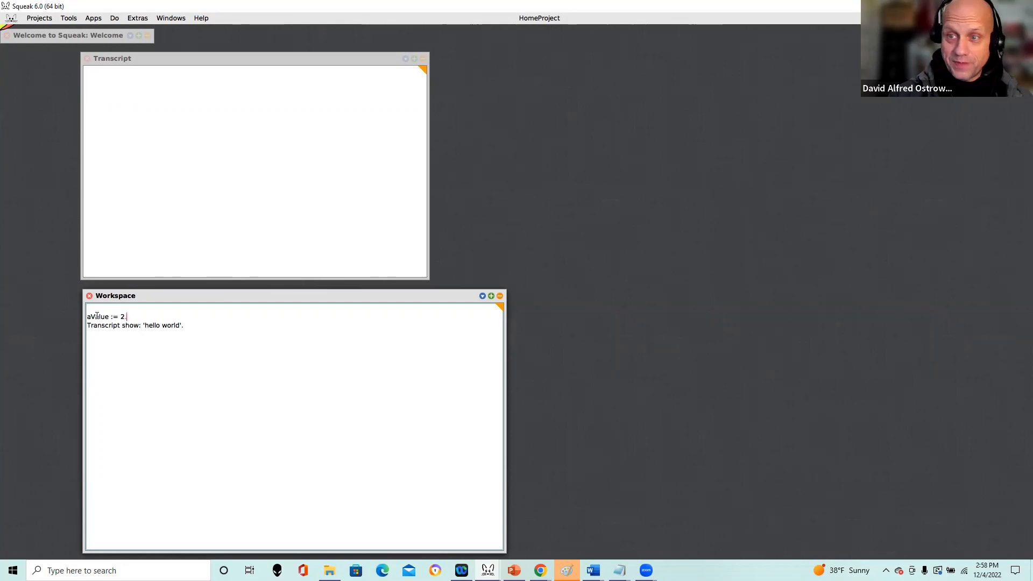
mouse_move(166, 337)
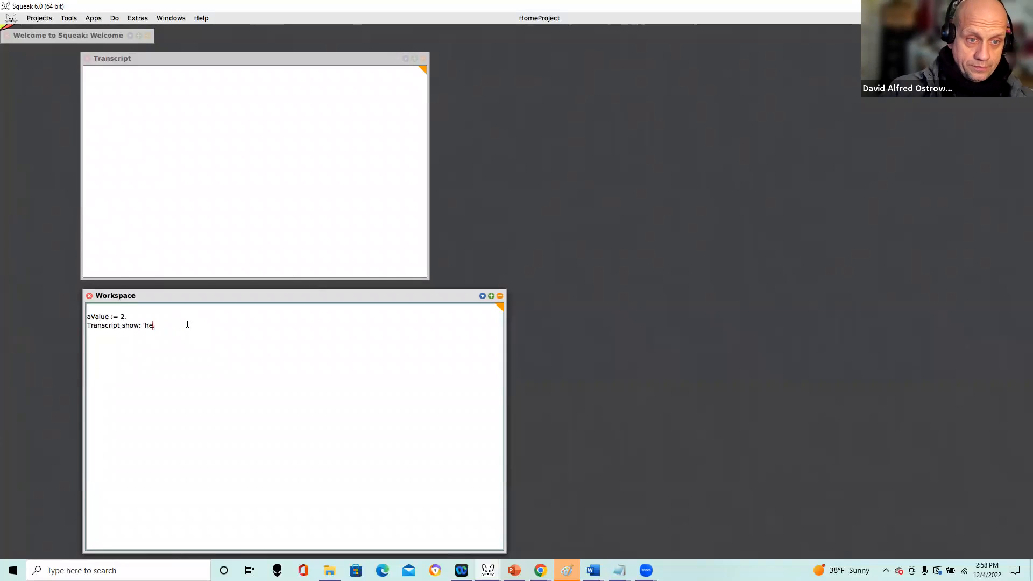
Change the show: argument to aValue and evaluate with 'do it' so the Transcript shows 2.
type("aVal")
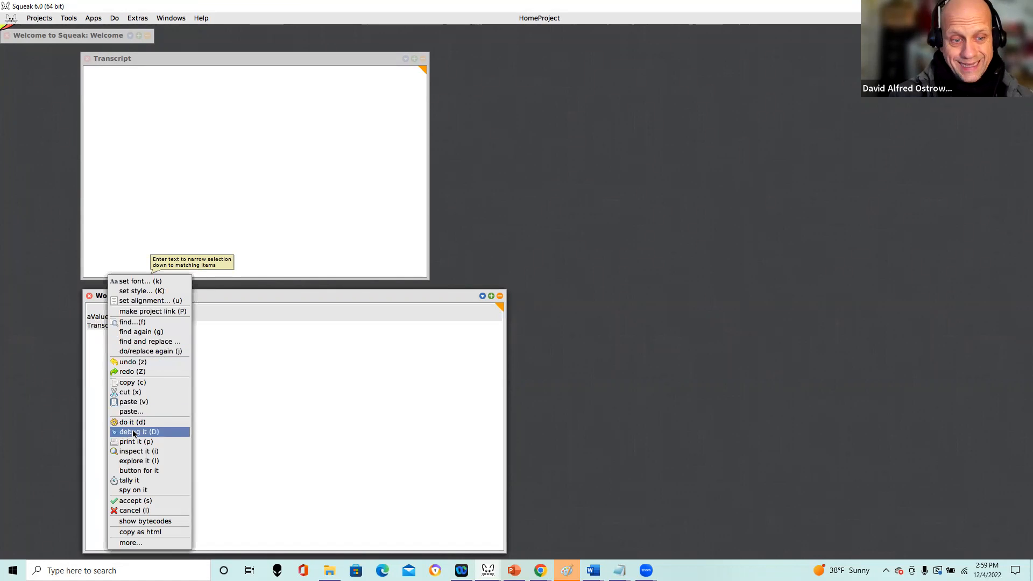
left_click(134, 422)
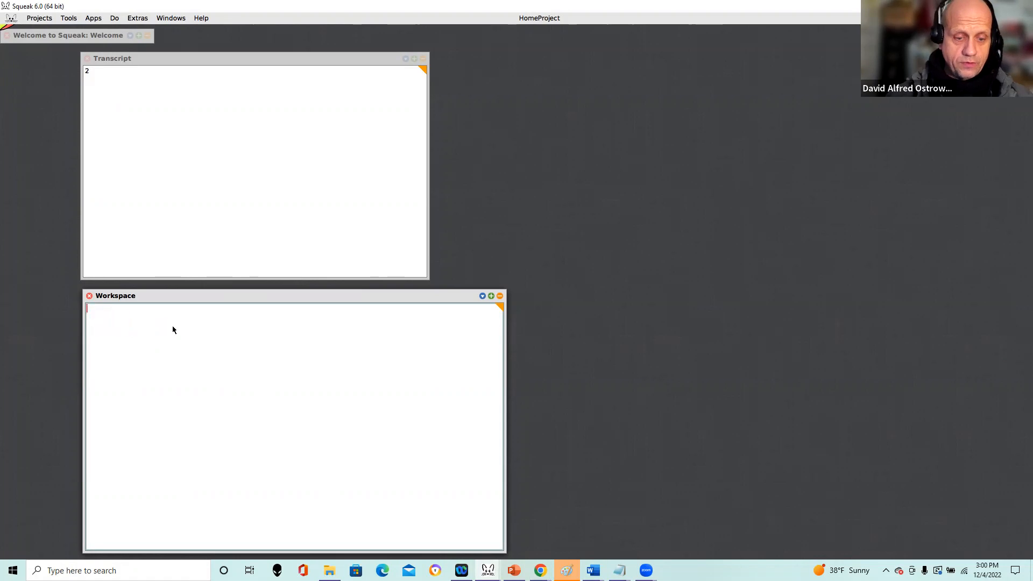
Start the loop snippet in the Workspace with the assignment a :=1.
type("a :=1.")
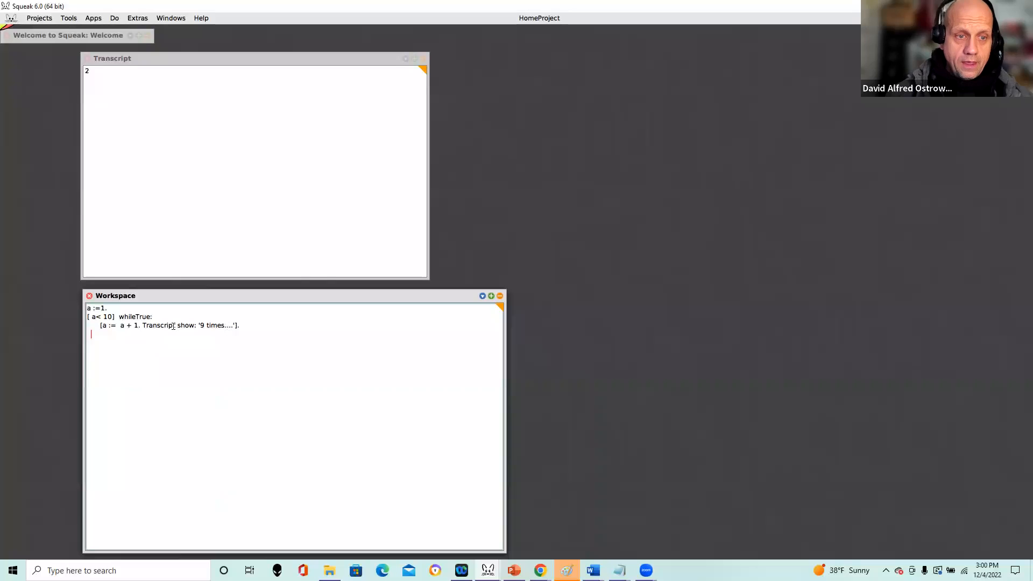
Select the whole whileTrue loop so 'do it' prints '9 times....' nine times.
left_click_drag(86, 316, 239, 325)
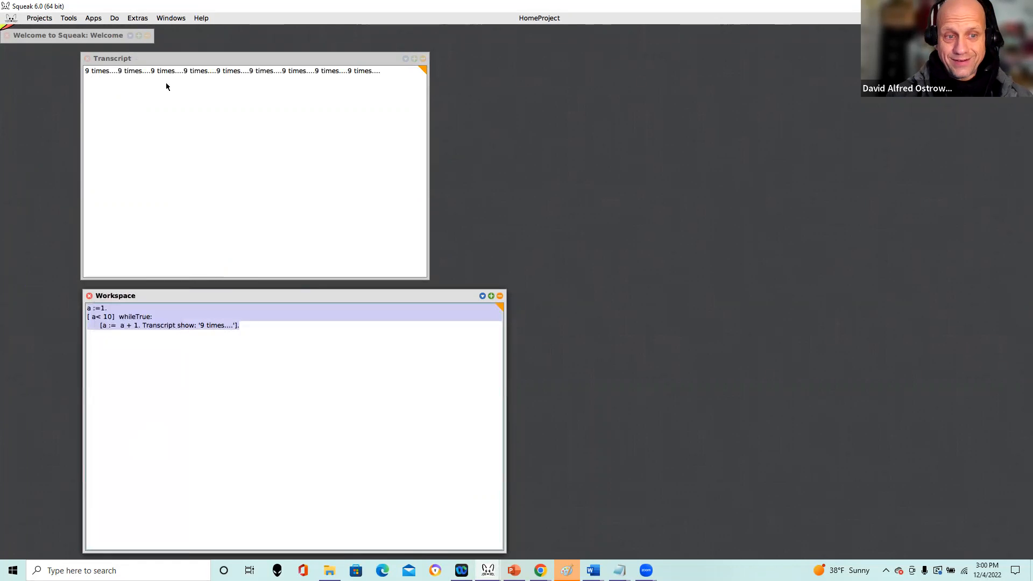
mouse_move(265, 94)
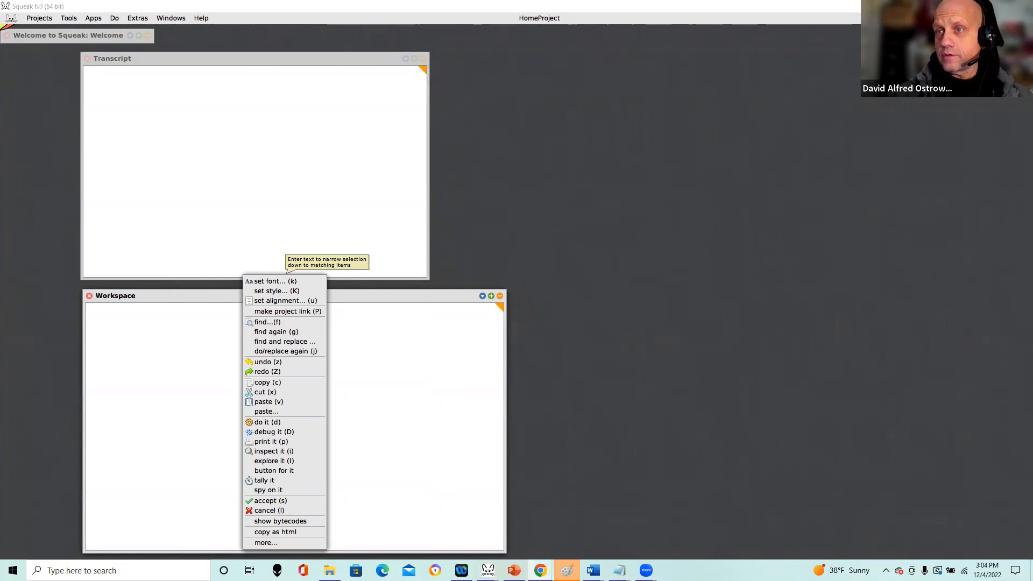
Paste the a := 1, b := 2, (a < 12) ifTrue:/ifFalse: snippet into the Workspace.
left_click(522, 389)
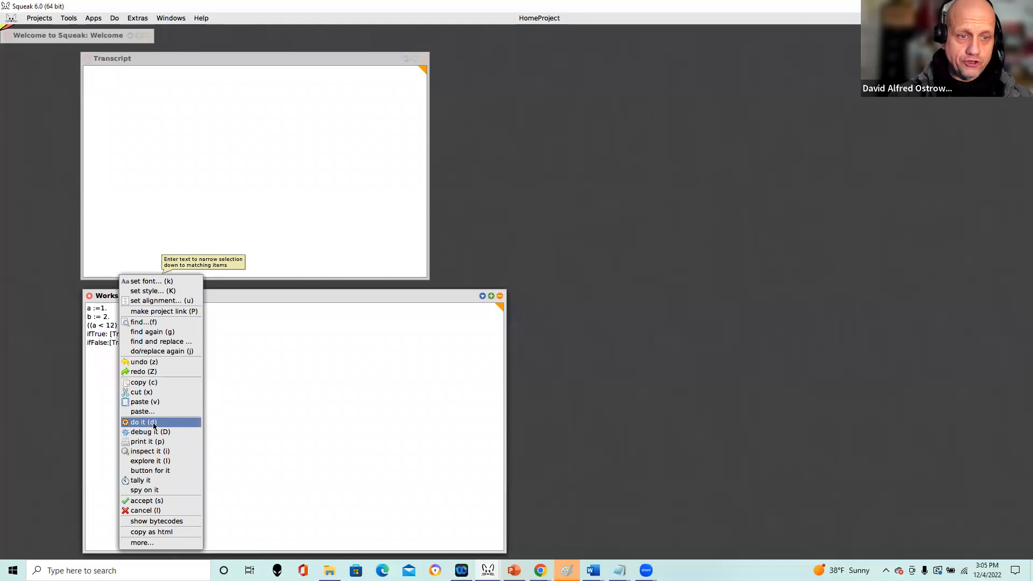
Complete the condition as [b > 13]) and evaluate it so the Transcript shows False.
left_click(142, 422)
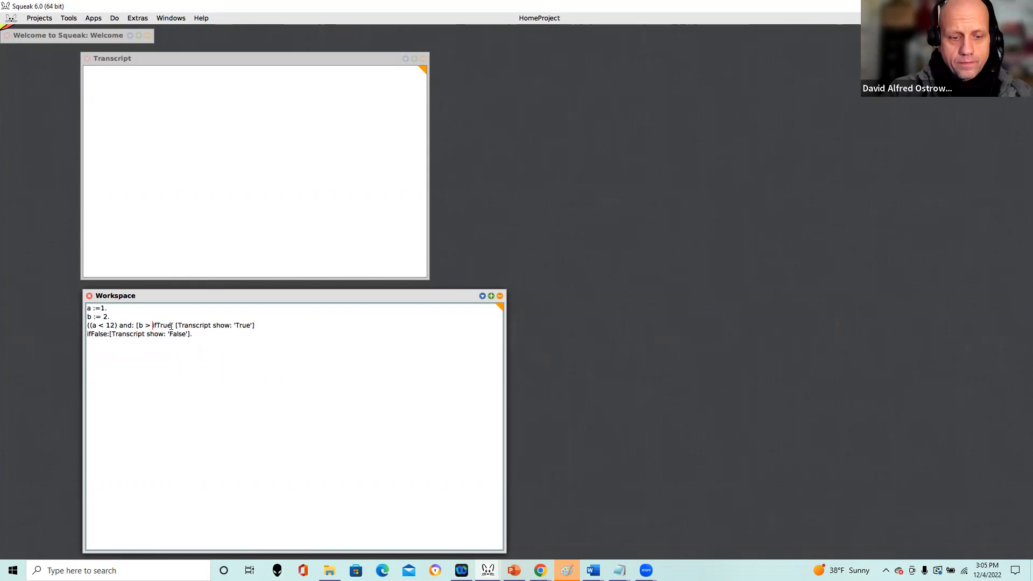
type("13]")
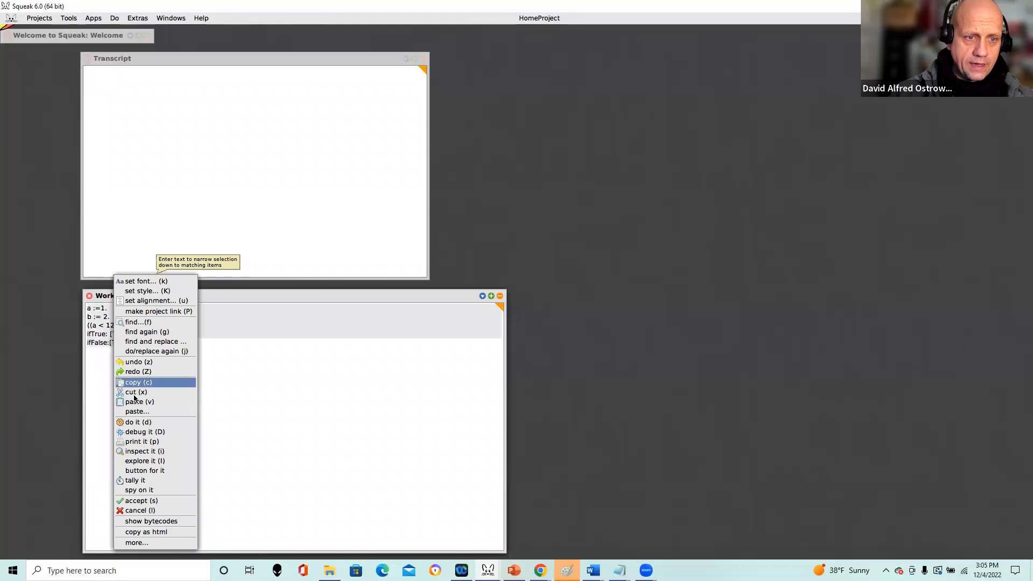
left_click(138, 422)
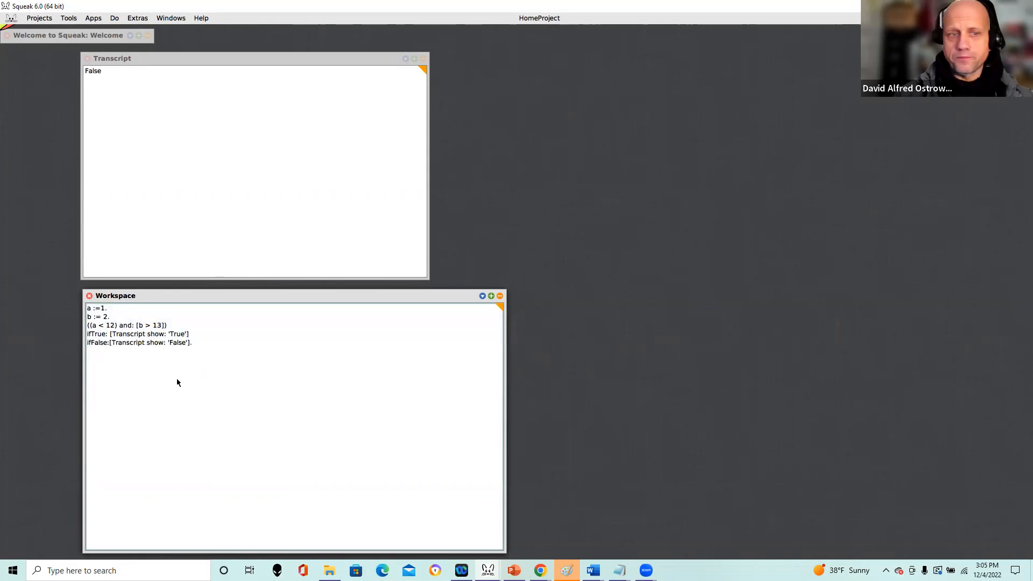
double_click(95, 308)
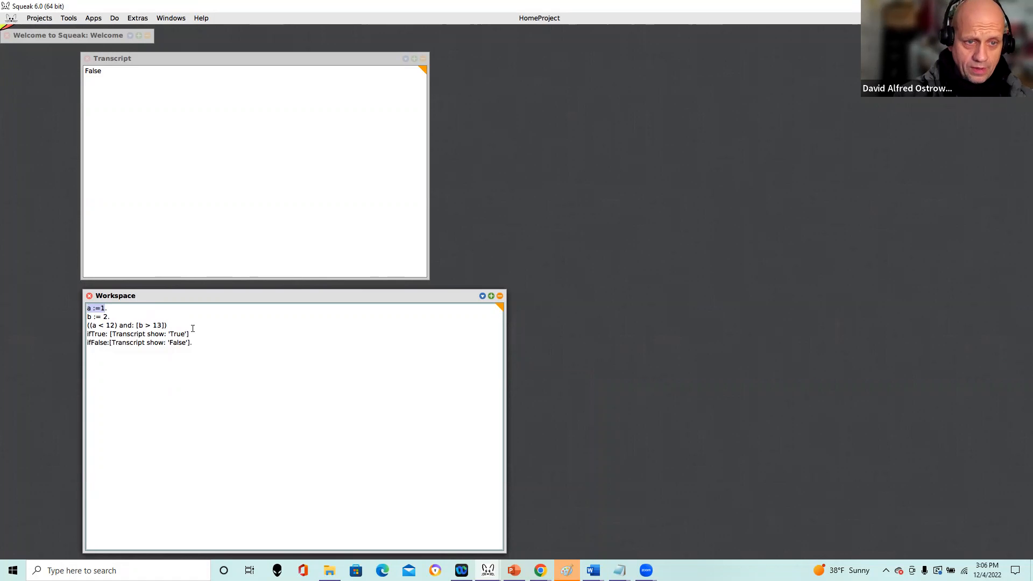
left_click_drag(88, 325, 167, 325)
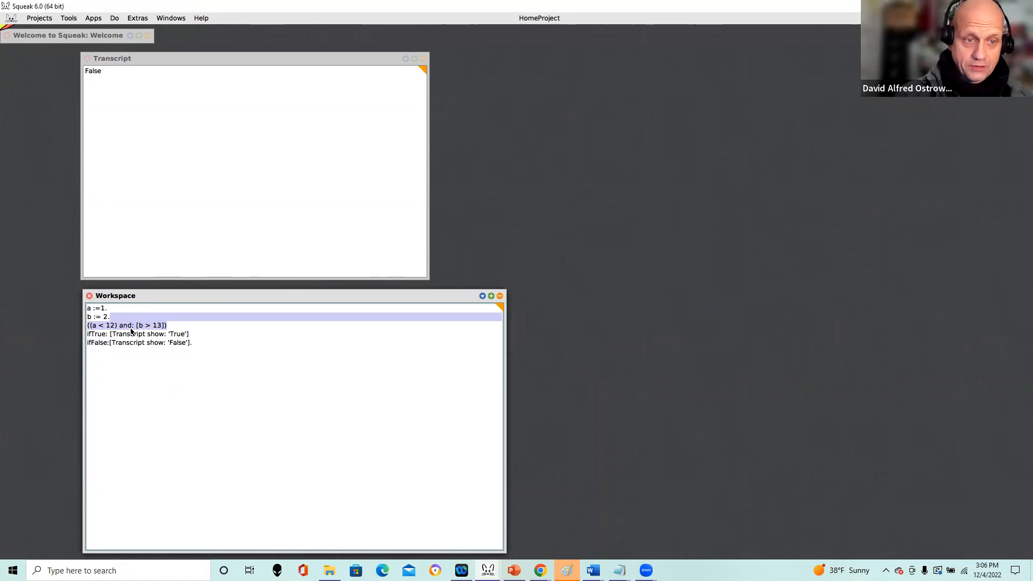
mouse_move(141, 334)
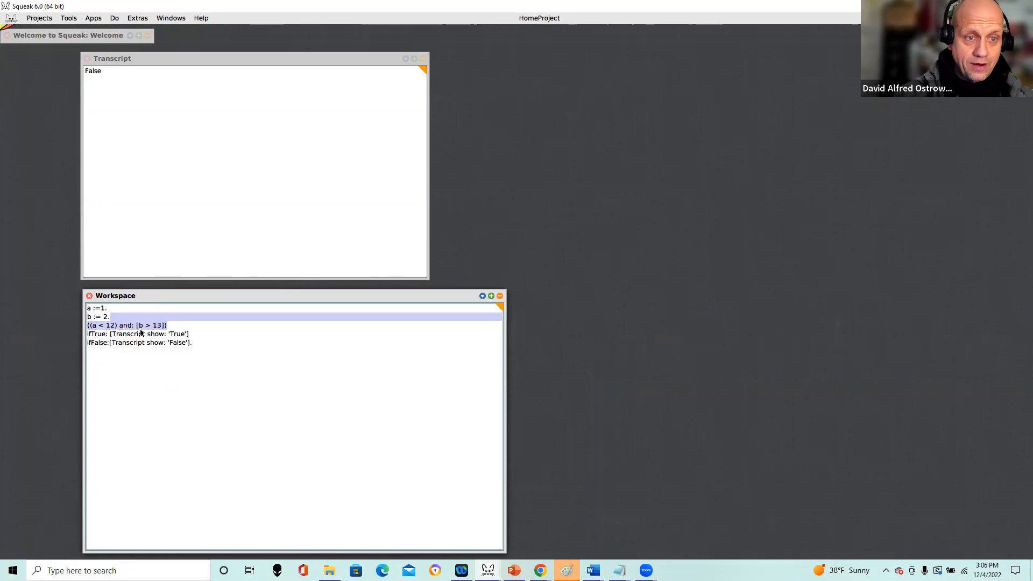
left_click(170, 325)
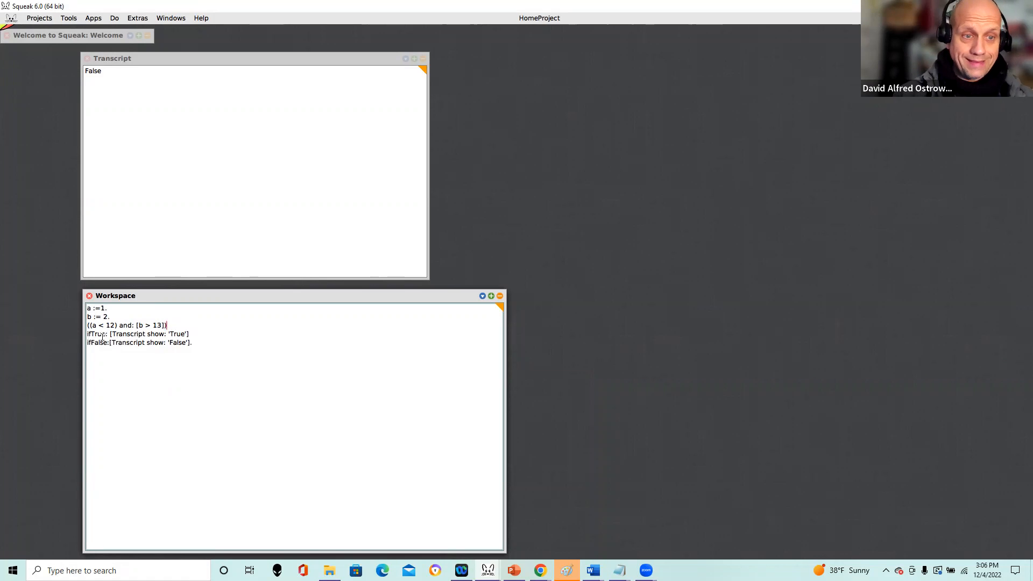
double_click(96, 333)
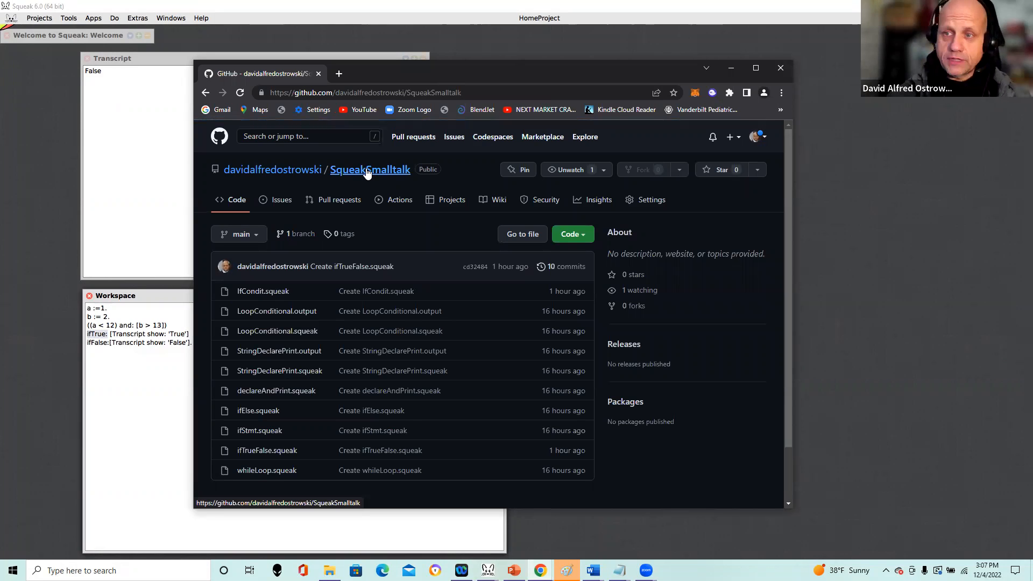
mouse_move(488, 72)
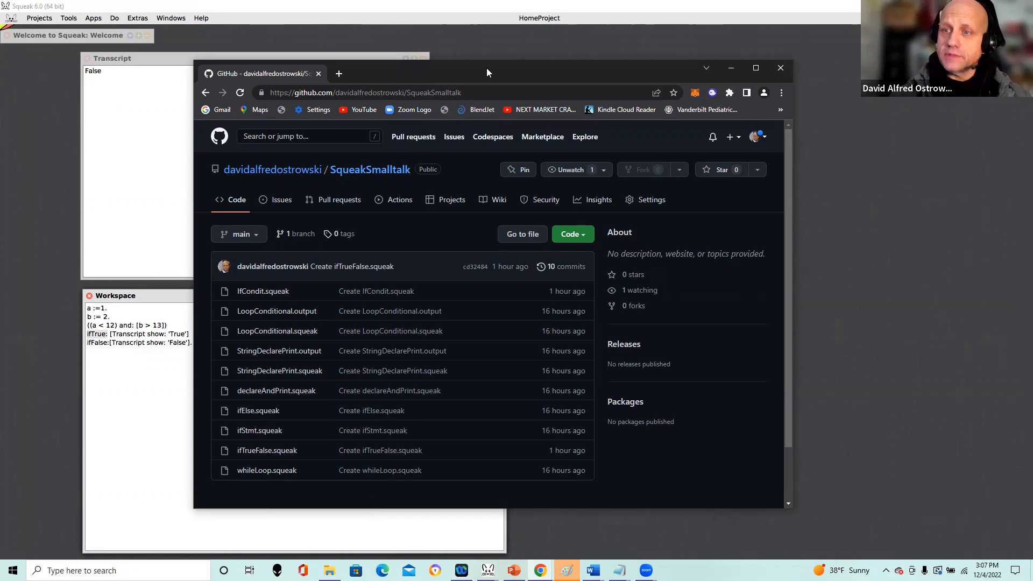